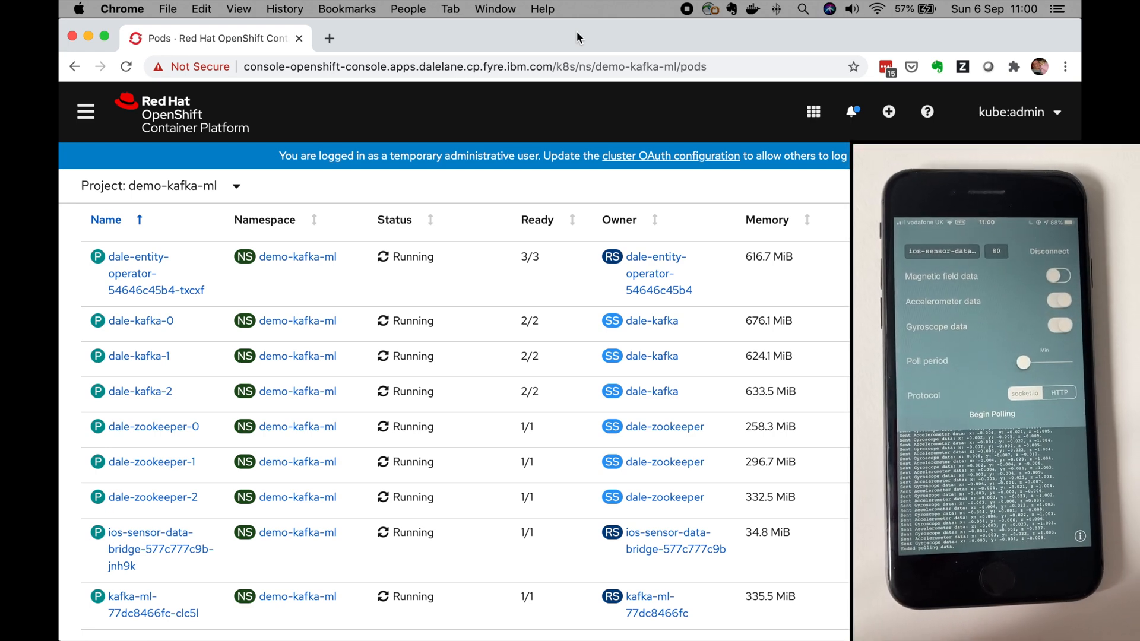
# Focus the terminal so the IPHONE.ACTIVITY consumer prints its first 'inhand' prediction event
pyautogui.click(990, 413)
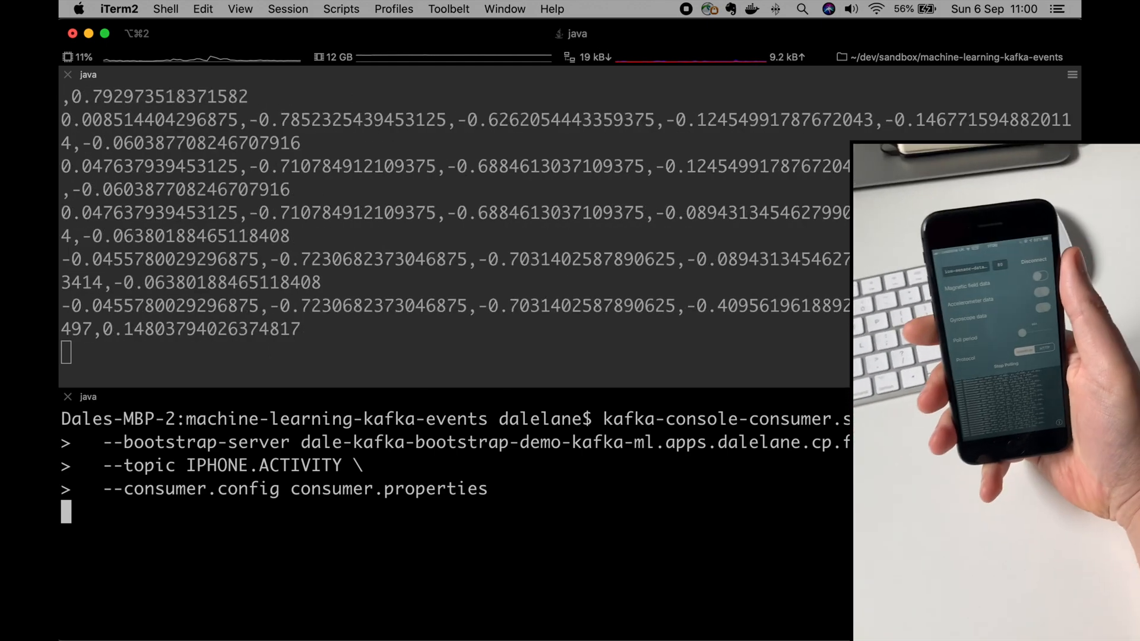
pyautogui.write('inhand')
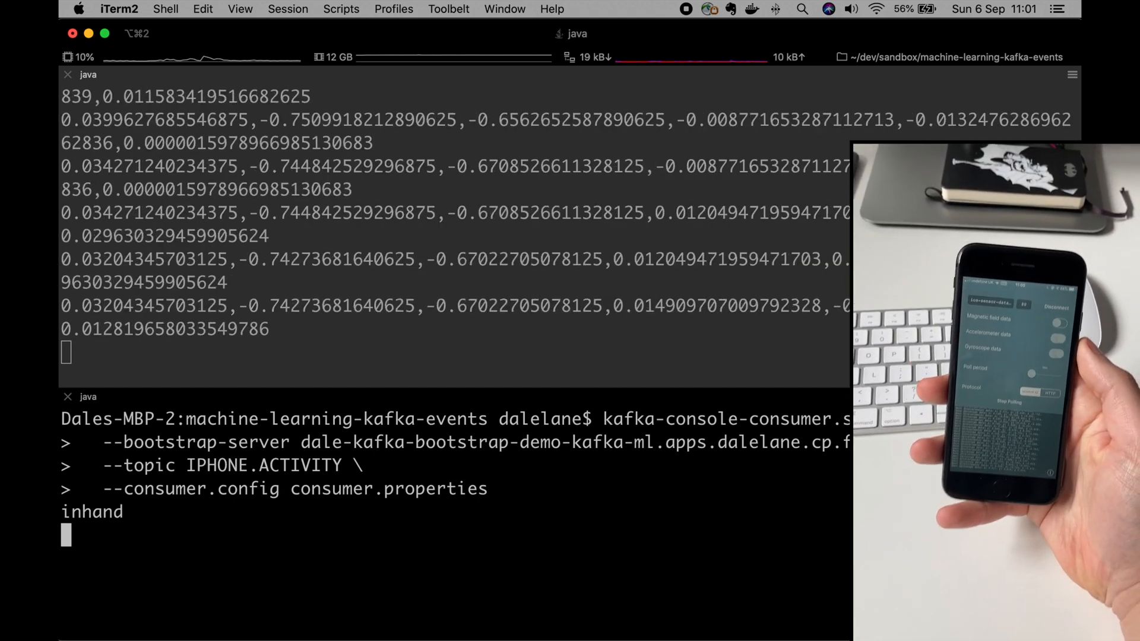